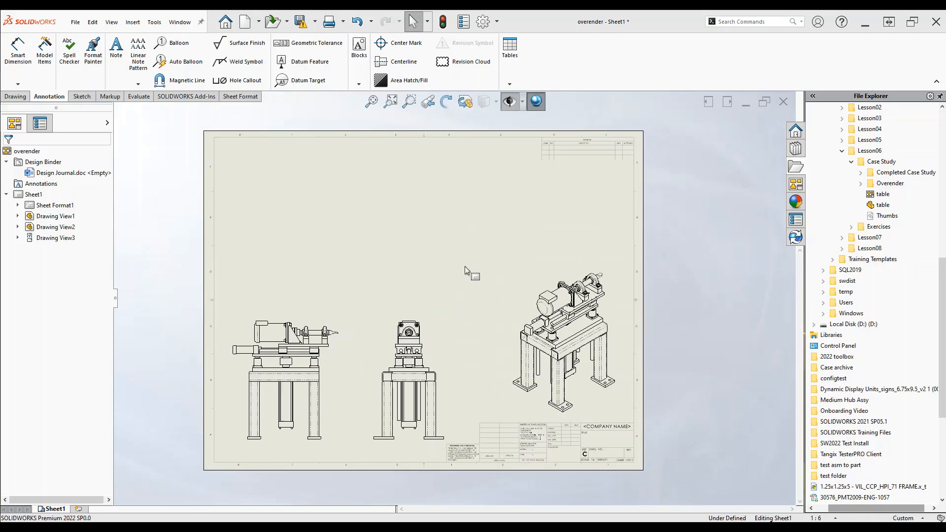
Choose Bill of Materials from the Annotation tables list to begin inserting a BOM.
left_click(16, 97)
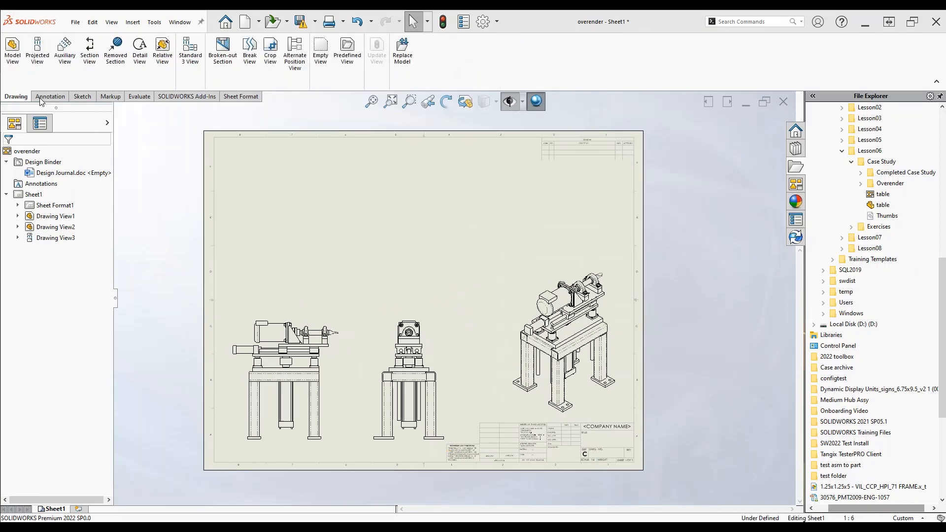
left_click(49, 95)
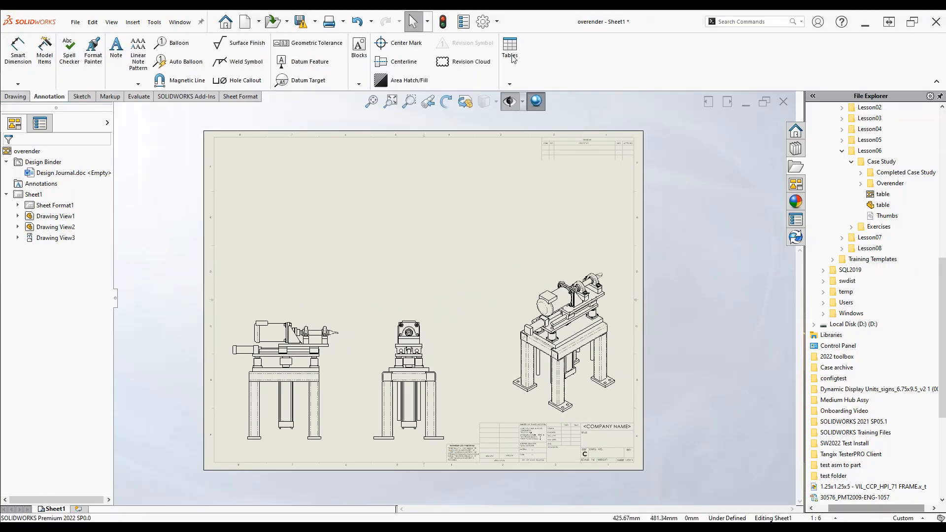
left_click(509, 50)
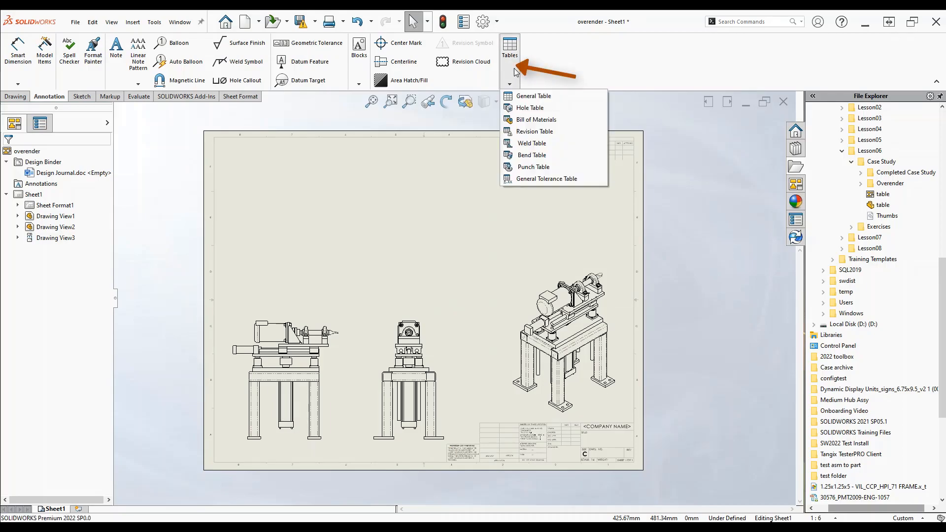
left_click(536, 119)
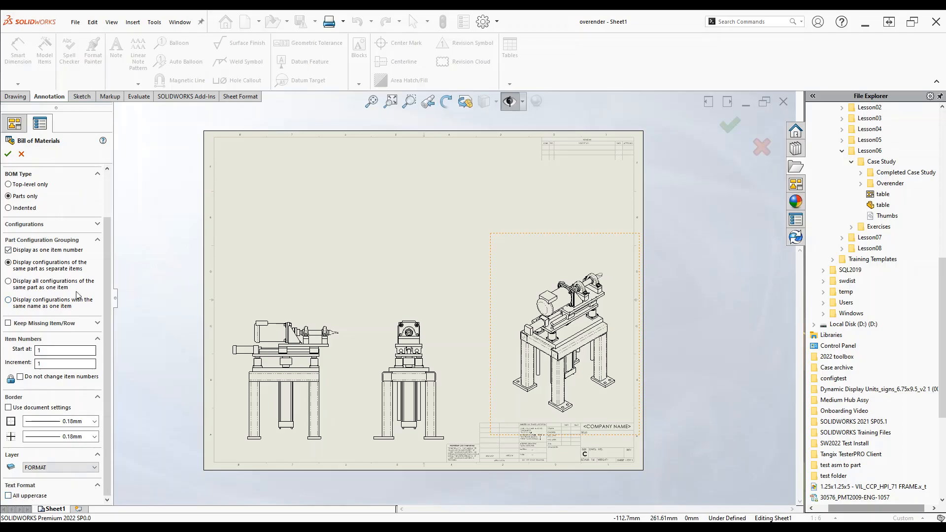
Use the Default configuration, anchor the BOM to the sheet's preset point, and accept it.
left_click(49, 235)
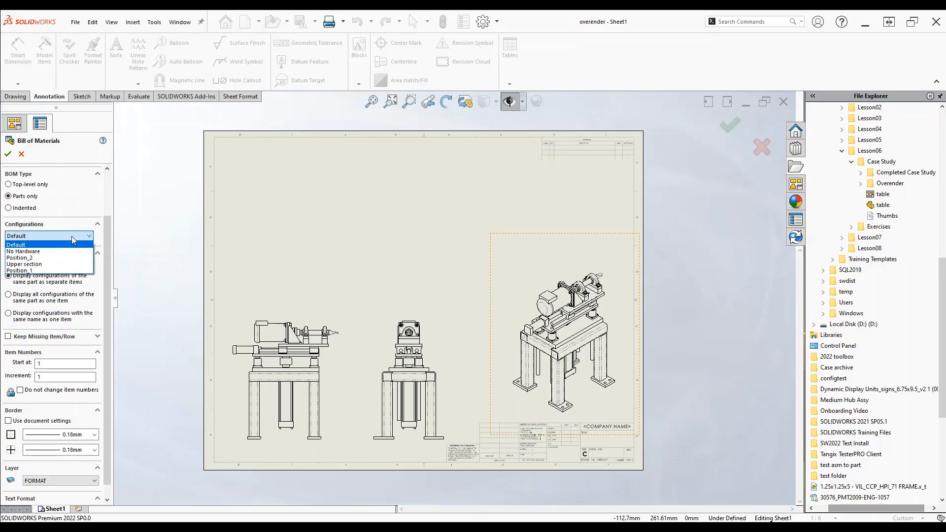
left_click(16, 244)
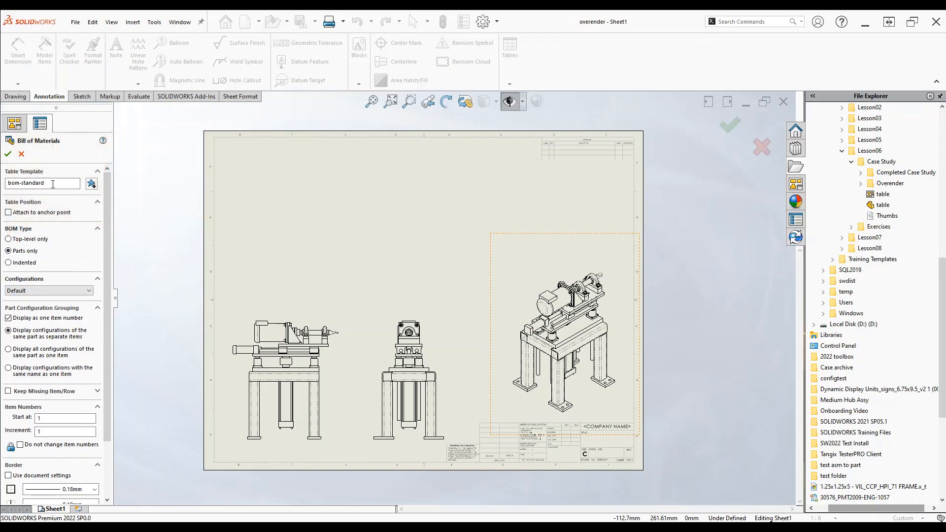
left_click(91, 184)
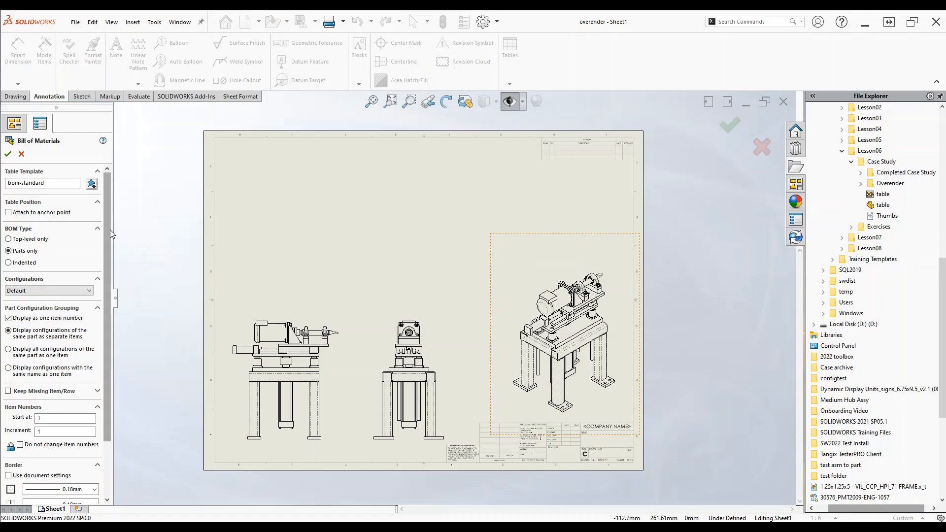
scroll("down", 3)
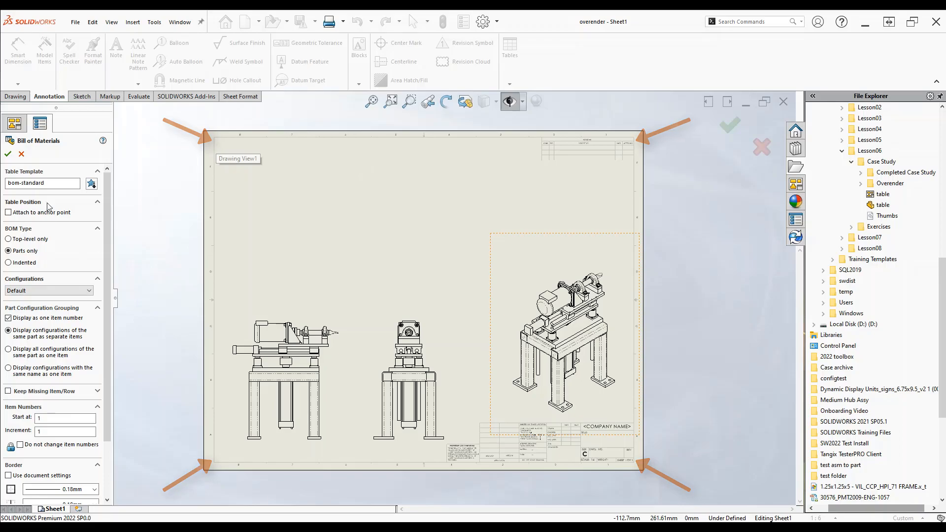
left_click(8, 212)
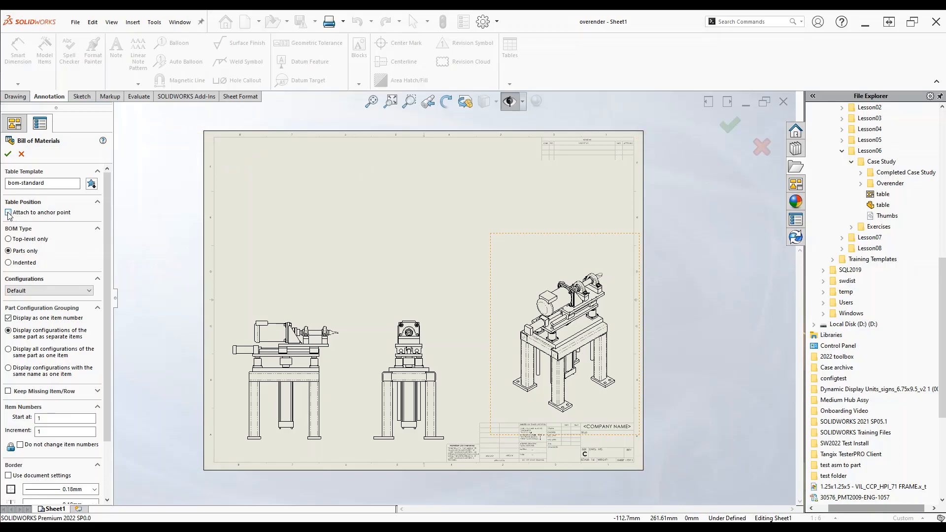
scroll("down", 3)
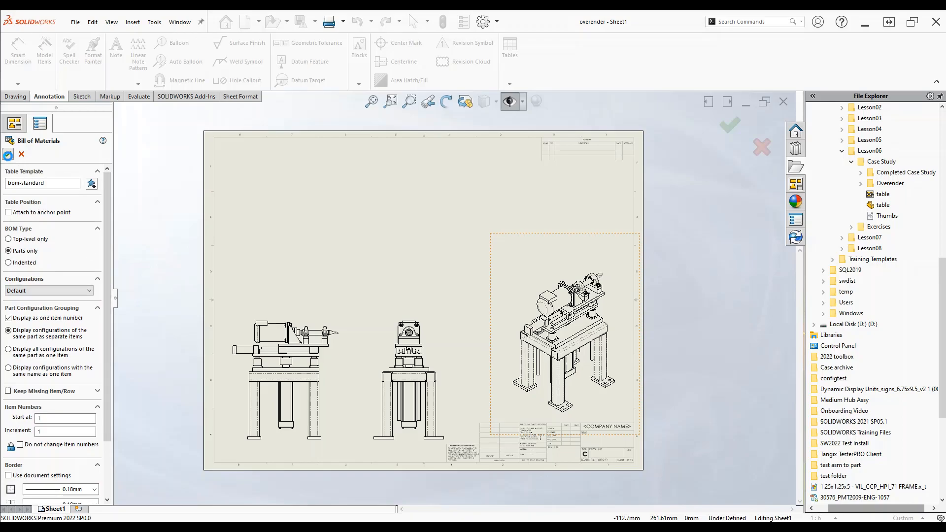
left_click(8, 155)
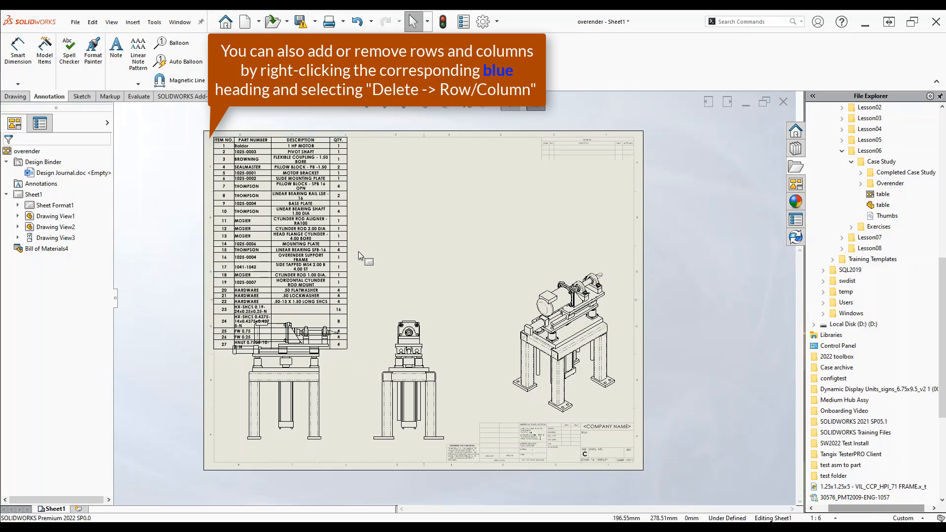
mouse_move(453, 248)
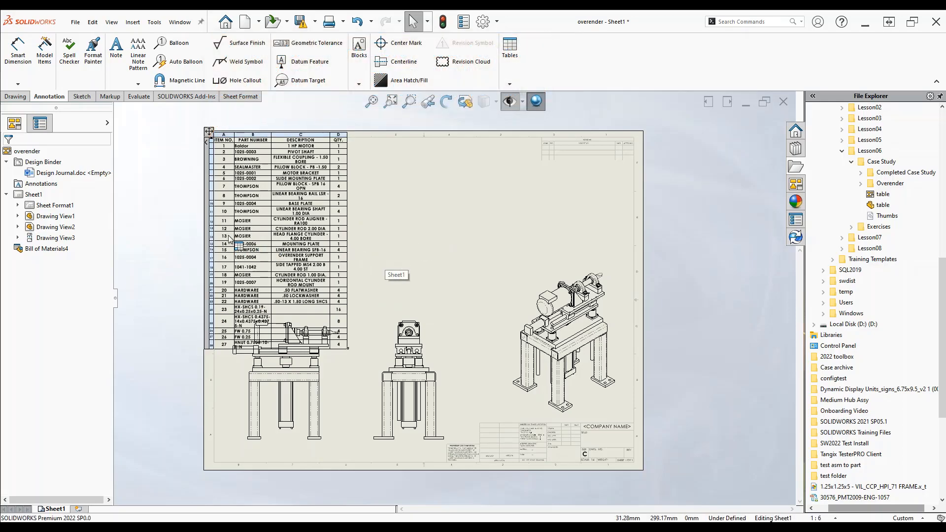
Split the BOM horizontally below row 14 into two side-by-side tables.
right_click(227, 239)
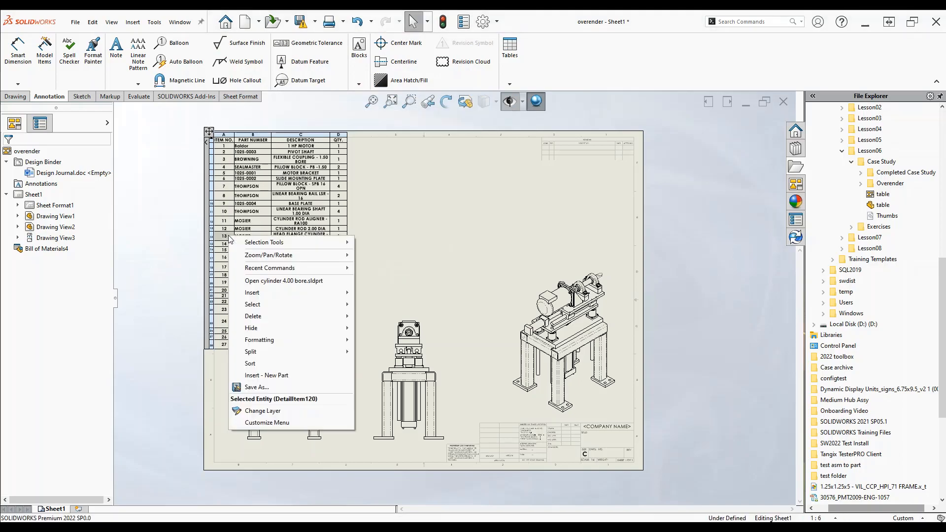
mouse_move(252, 352)
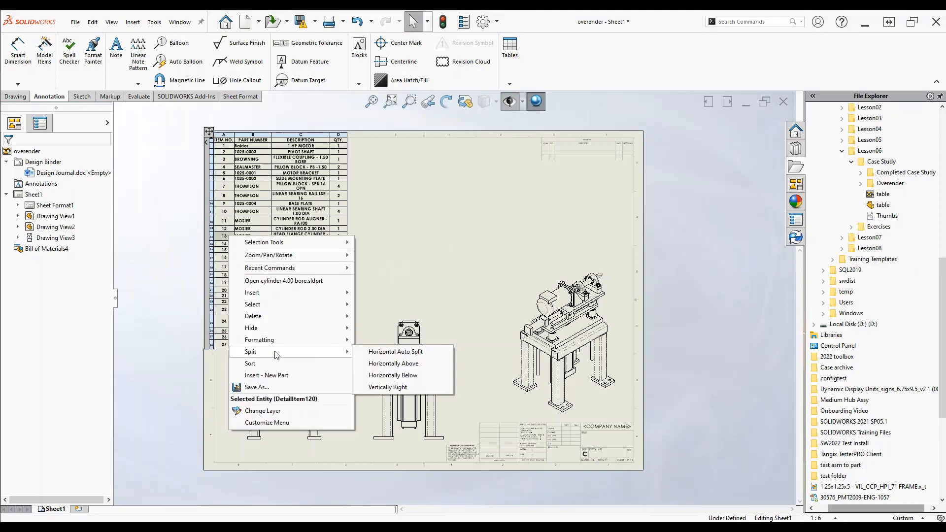
mouse_move(393, 364)
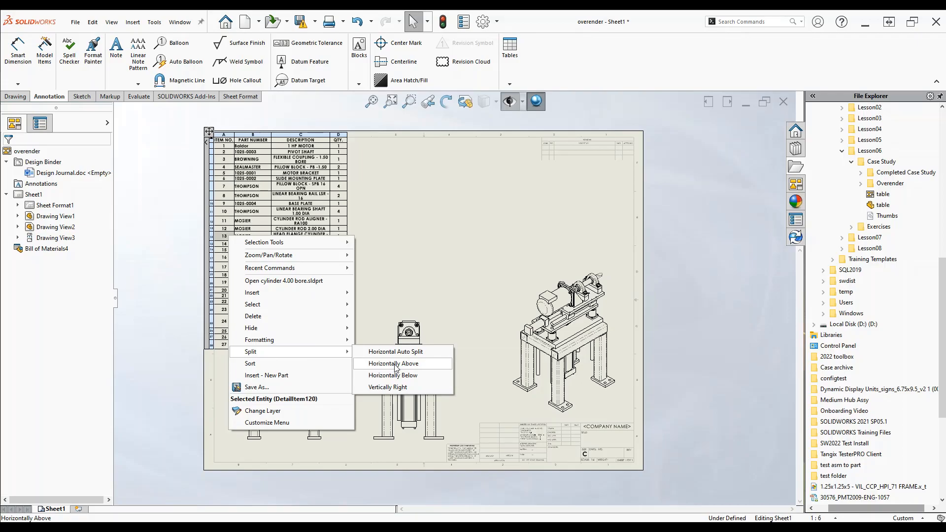
mouse_move(393, 375)
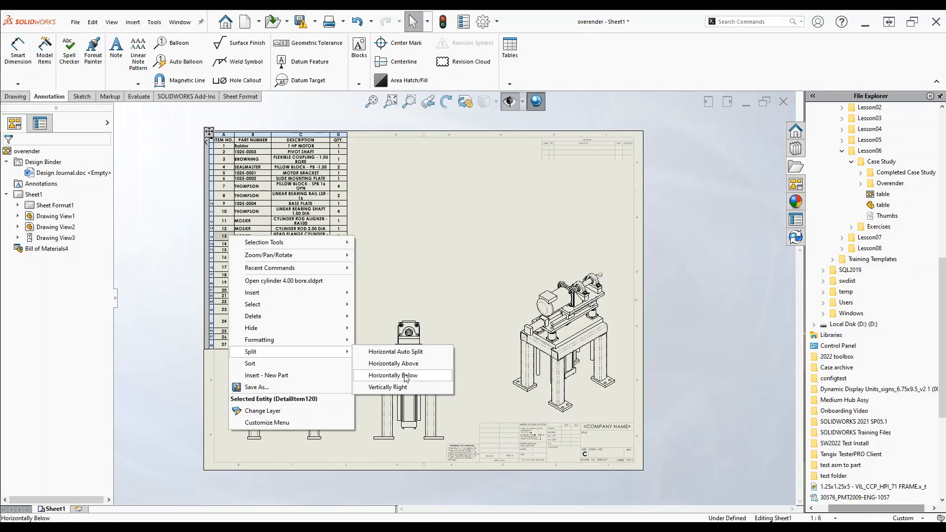
left_click(394, 374)
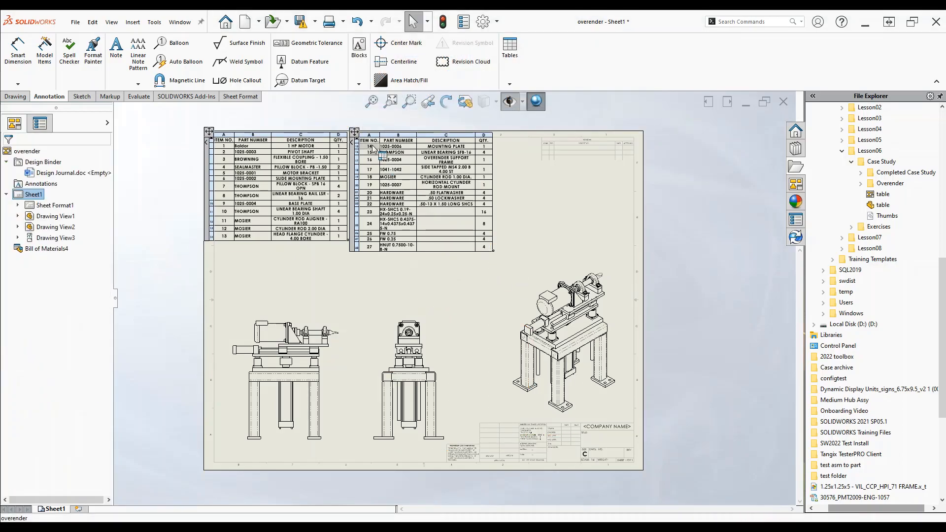
Merge all BOM pieces back into one table, then split it horizontally again.
right_click(392, 150)
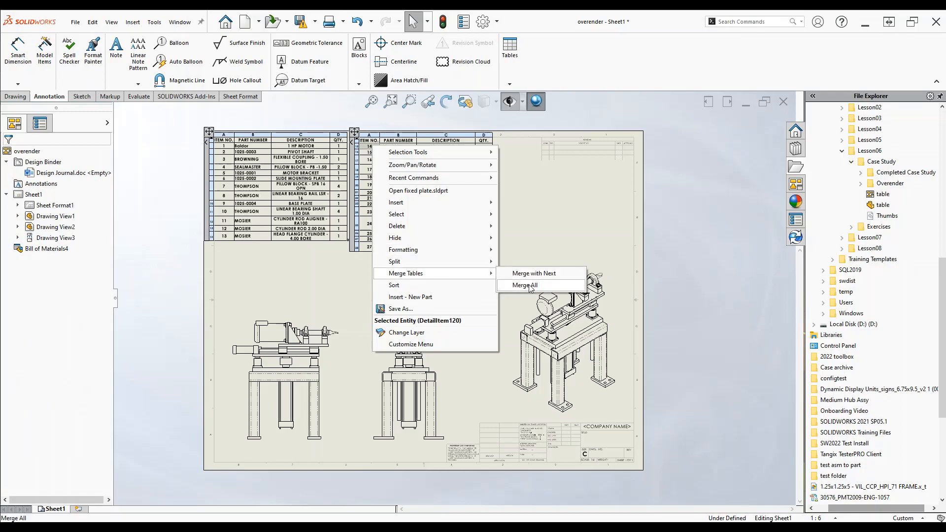
mouse_move(533, 273)
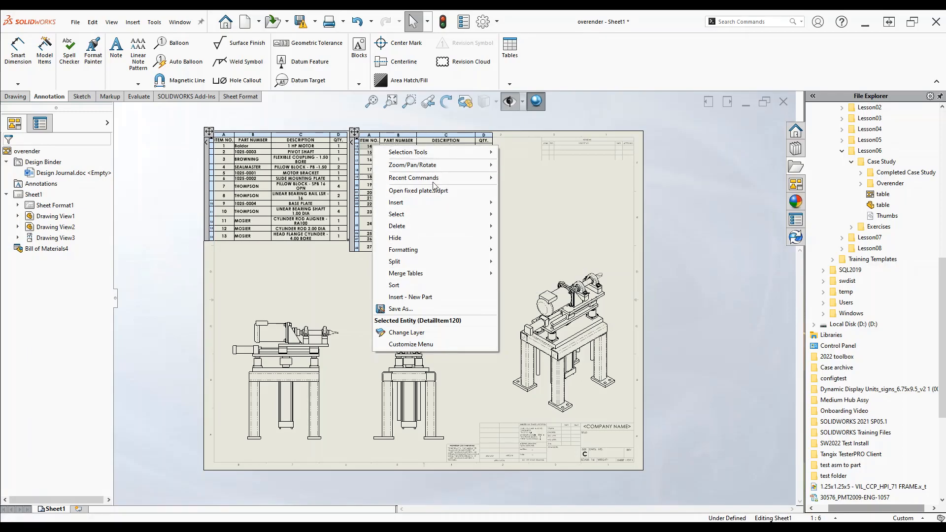
mouse_move(437, 273)
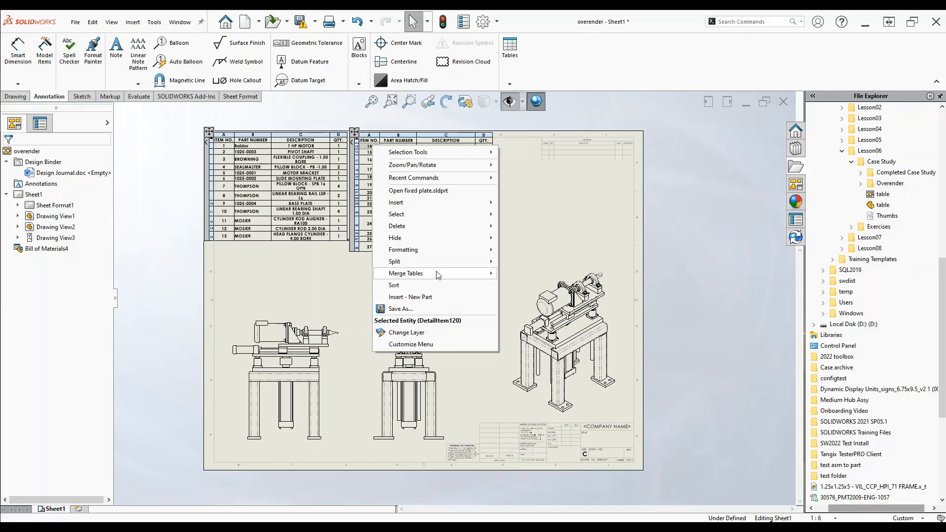
left_click(405, 273)
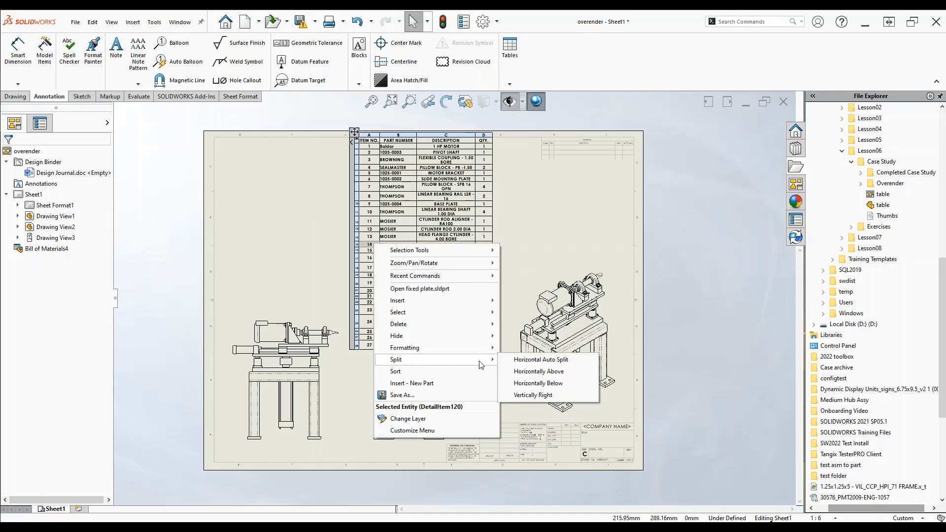
left_click(539, 358)
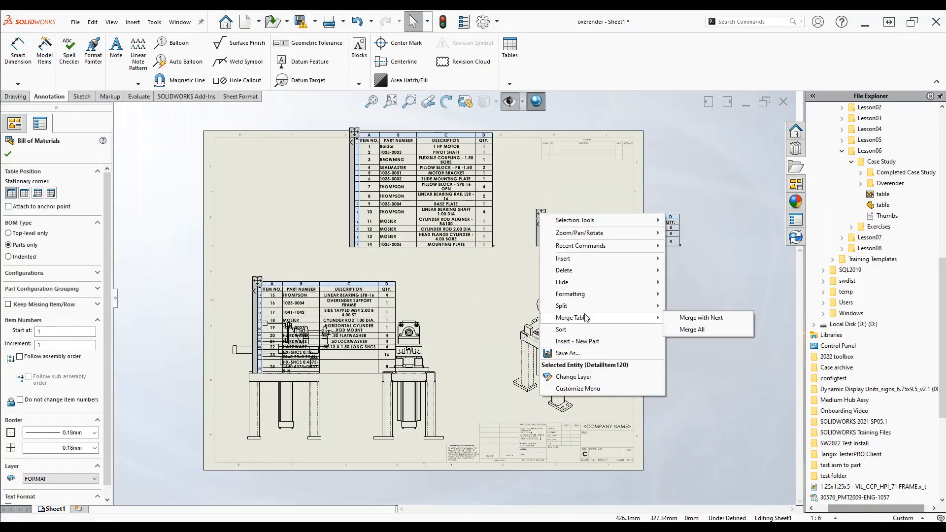
Merge the split BOM pieces with their neighbours until one complete table remains.
left_click(699, 317)
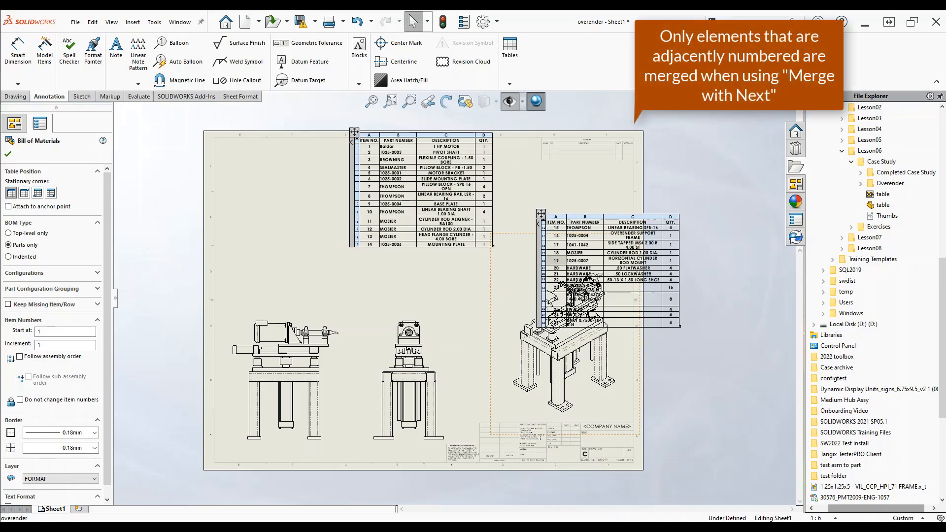
right_click(603, 284)
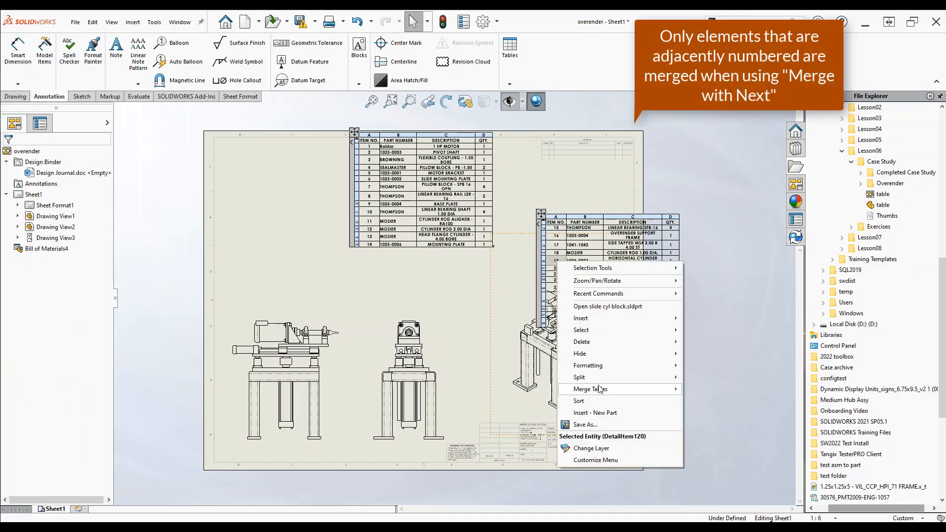
left_click(586, 390)
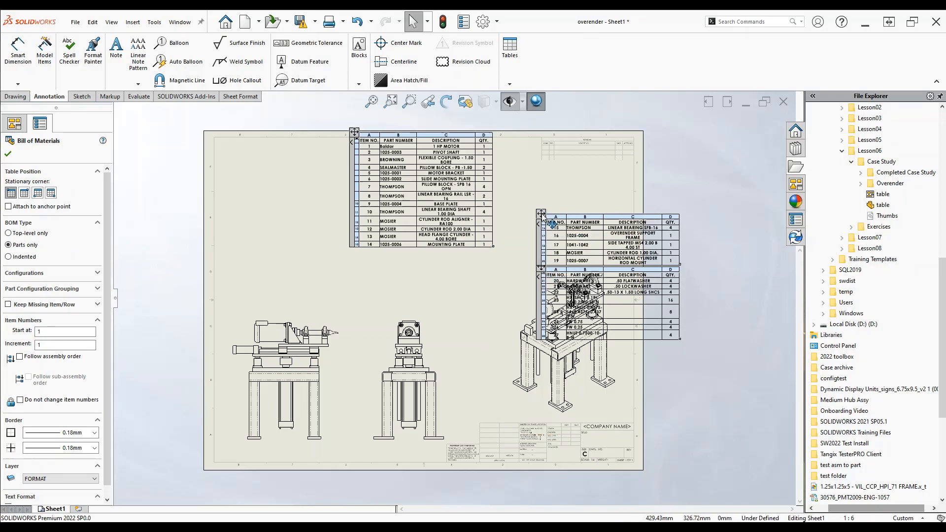
right_click(604, 286)
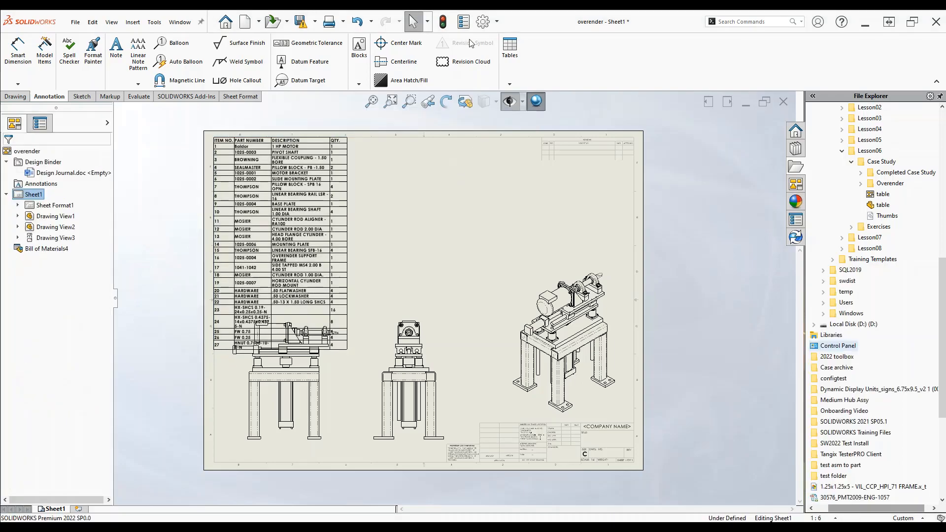
Reach the table font chooser in Document Properties > Tables.
left_click(481, 21)
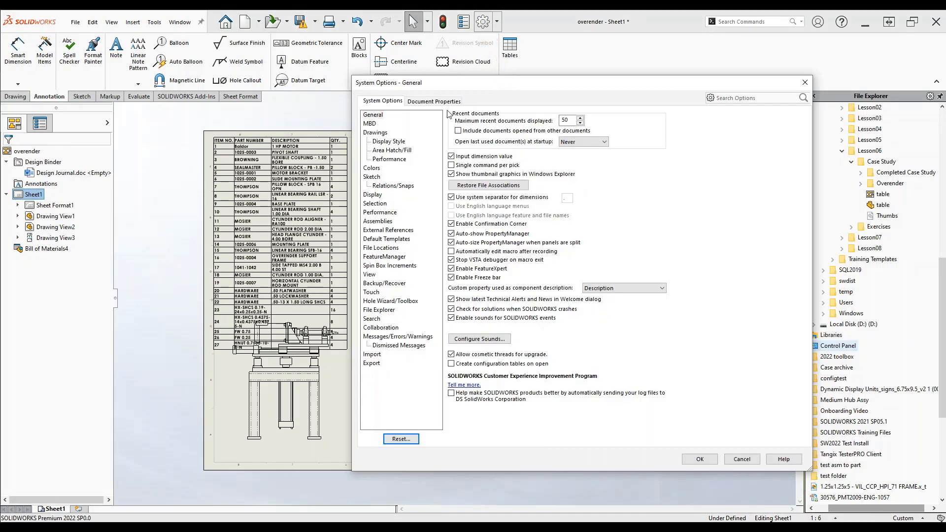
left_click(433, 100)
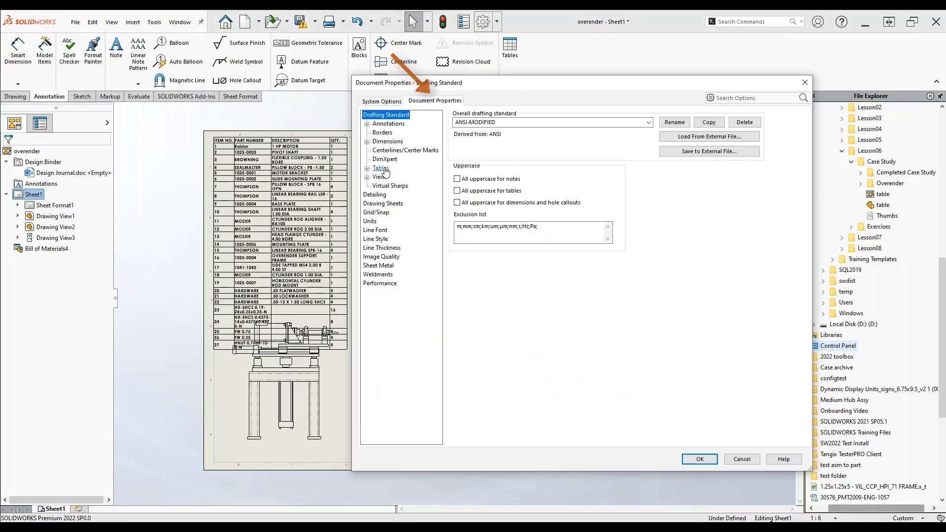
left_click(381, 168)
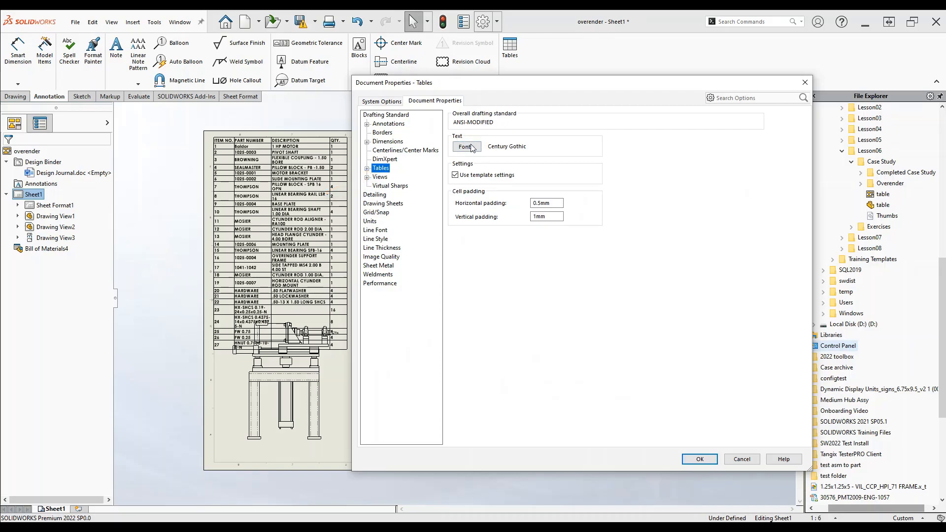
left_click(466, 146)
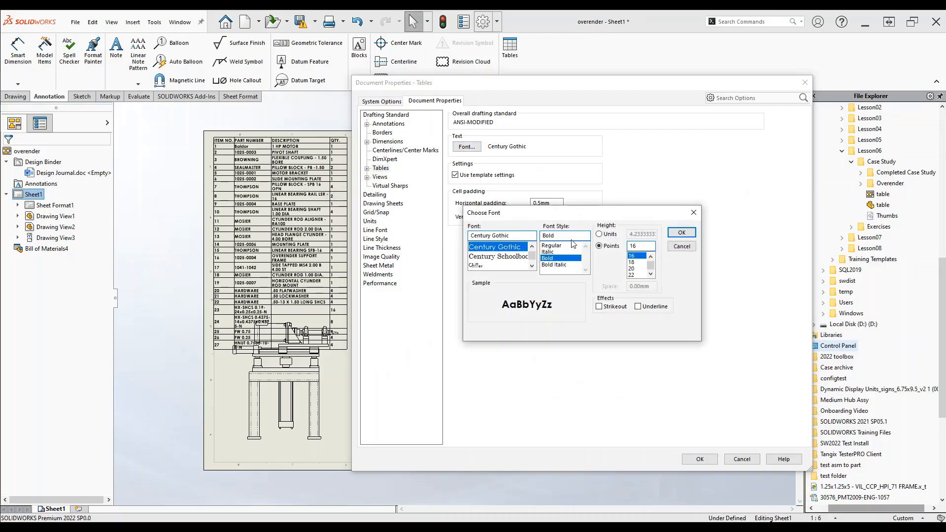
Set the table font to Regular at 14 points and apply the document properties.
left_click(550, 245)
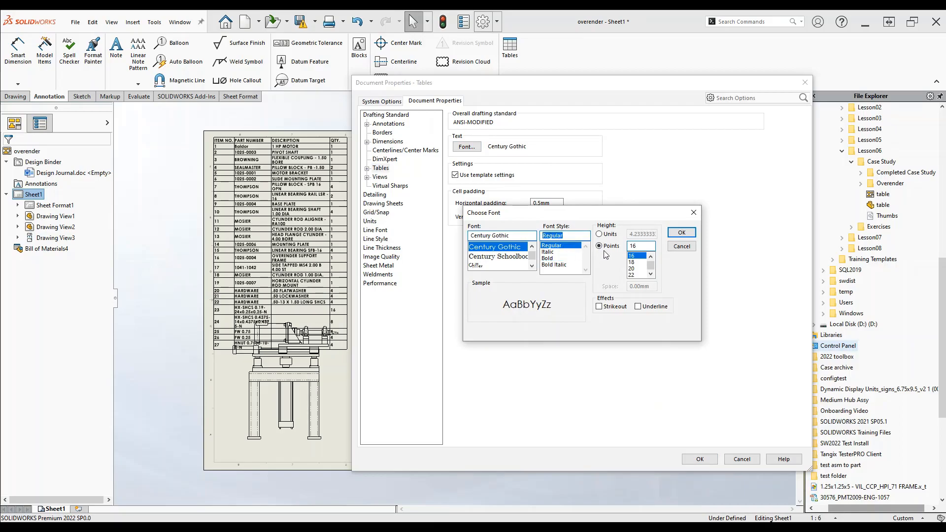
left_click(632, 256)
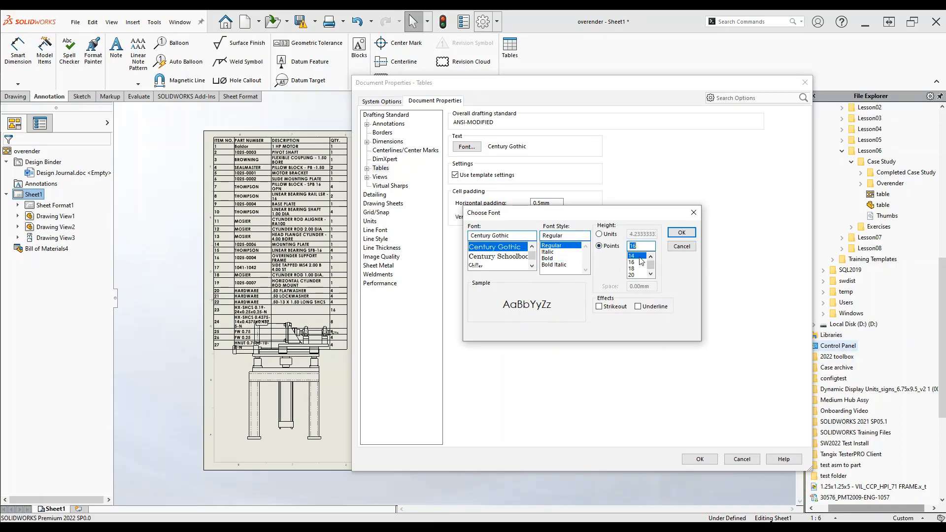
left_click(630, 256)
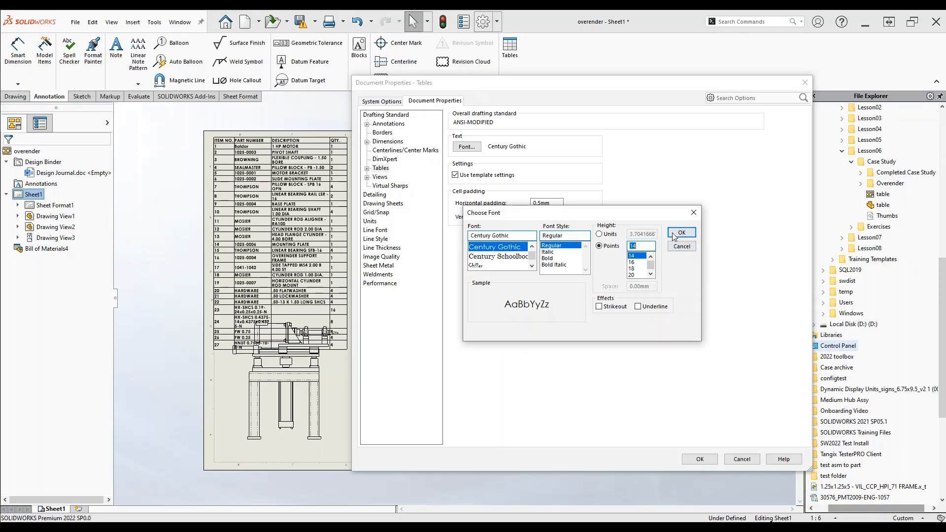
left_click(681, 232)
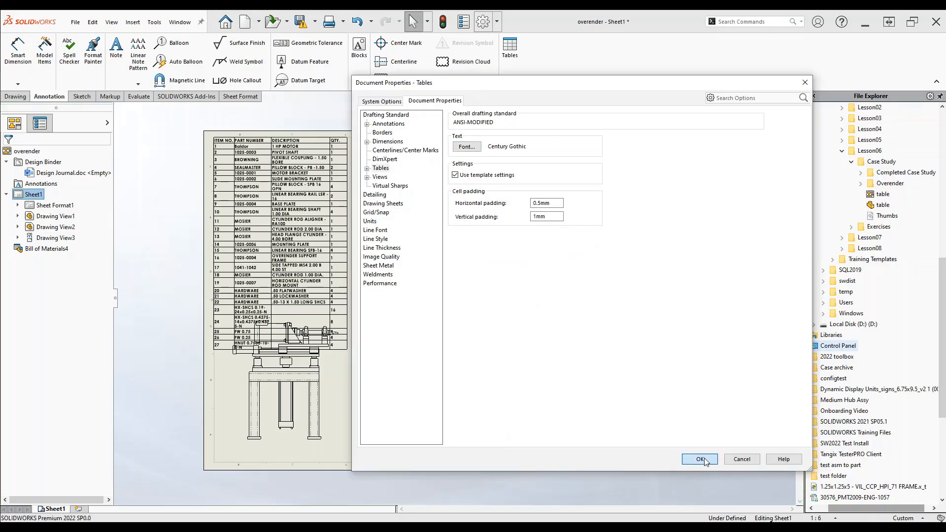
left_click(699, 459)
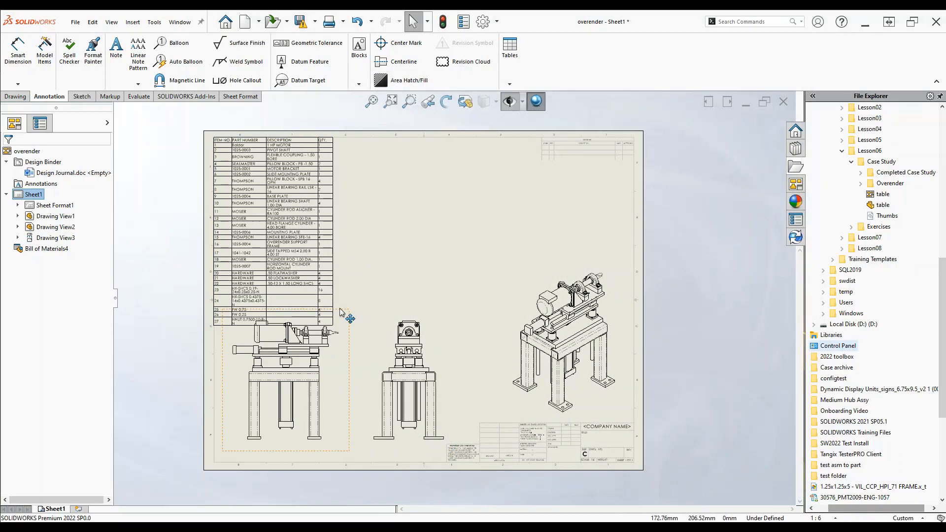